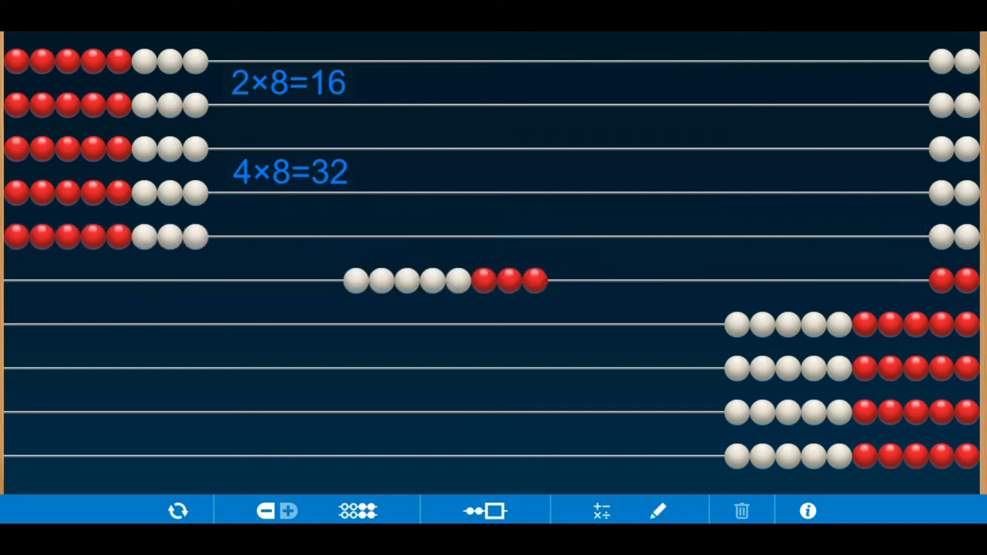
- Slide the sixth rod's eight beads to the left end, making six groups of eight
drag(444, 280, 116, 281)
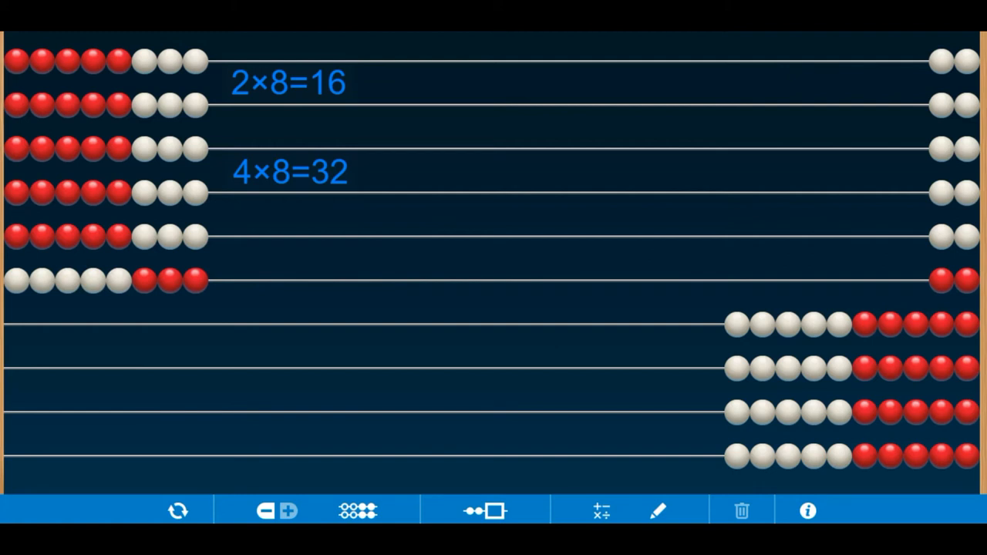